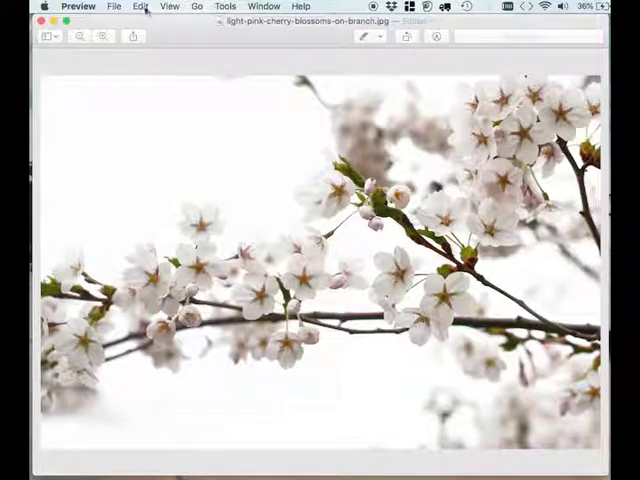
Open the Edit menu to reach Emoji & Symbols.
{"action": "left_click", "coordinate": [140, 6]}
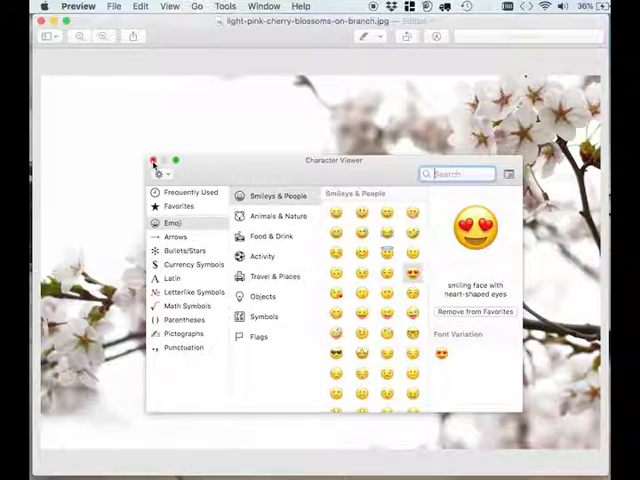
Close the emoji picker and move the new text box to the photo's upper left.
{"action": "left_click", "coordinate": [153, 160]}
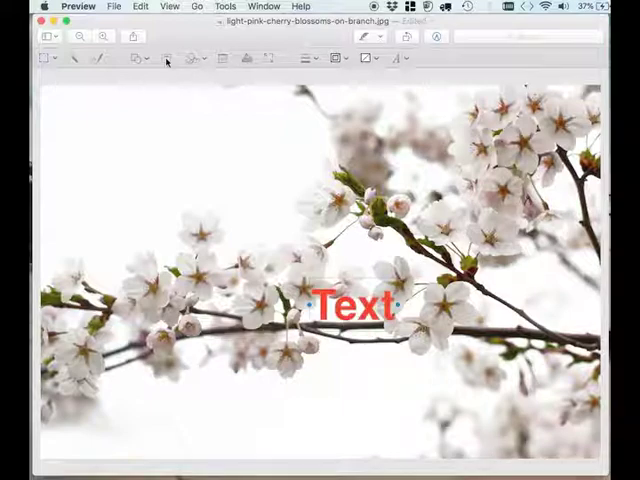
{"action": "left_click_drag", "start_coordinate": [358, 305], "coordinate": [148, 157]}
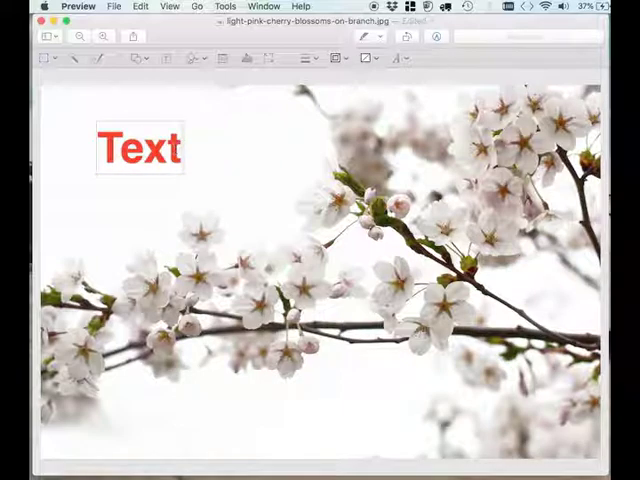
{"action": "left_click", "coordinate": [140, 7]}
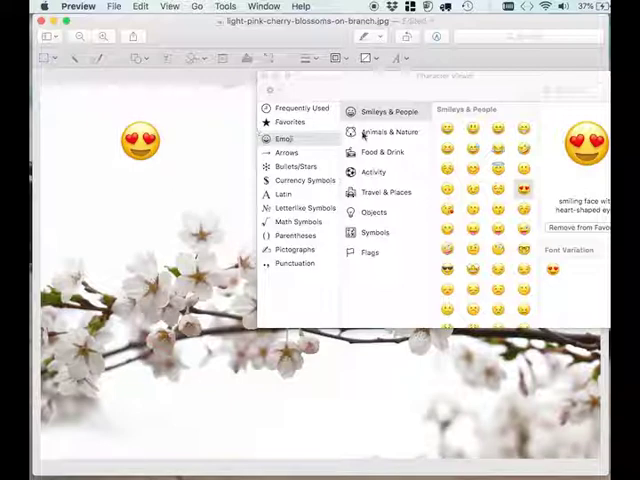
Browse the Animals, Food, Travel, Symbols and Flags emoji categories.
{"action": "left_click", "coordinate": [385, 131]}
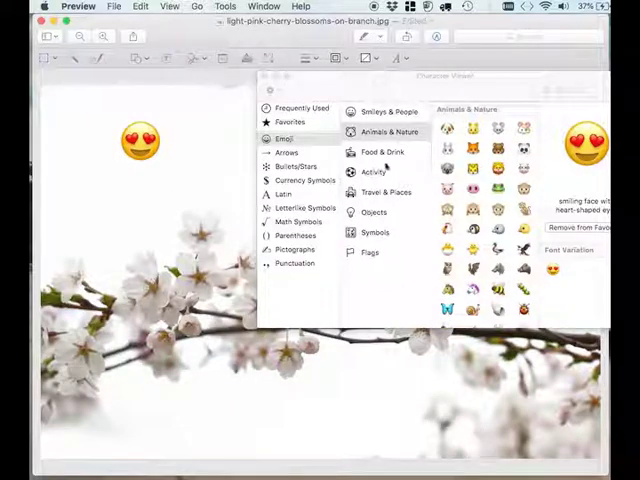
{"action": "left_click", "coordinate": [383, 151]}
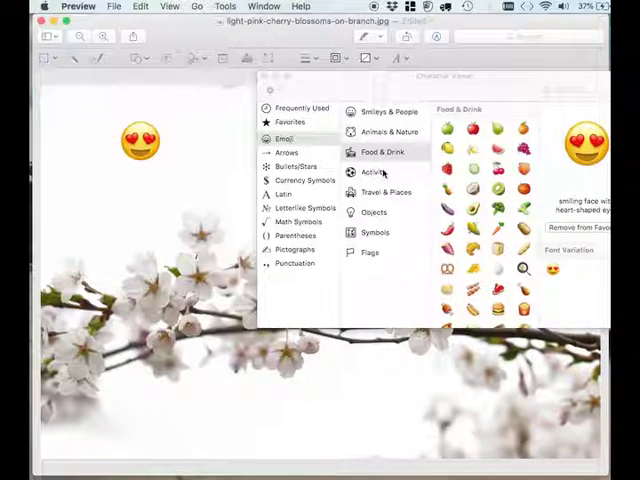
{"action": "left_click", "coordinate": [386, 191]}
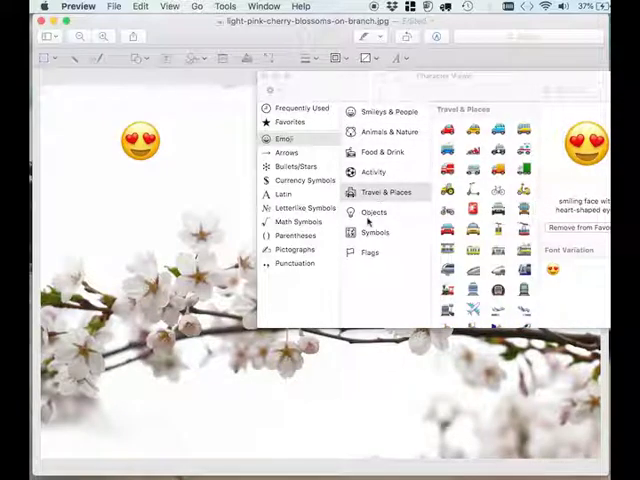
{"action": "left_click", "coordinate": [375, 231]}
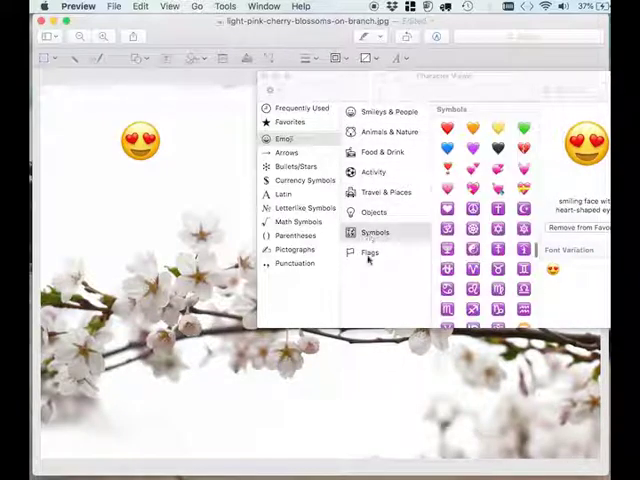
{"action": "left_click", "coordinate": [370, 253]}
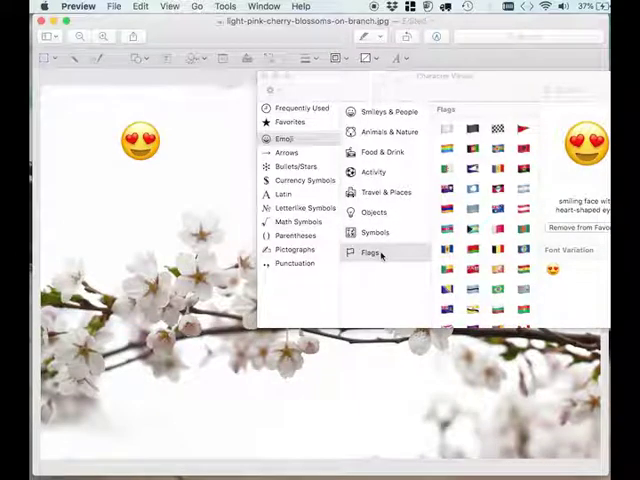
{"action": "mouse_move", "coordinate": [231, 107]}
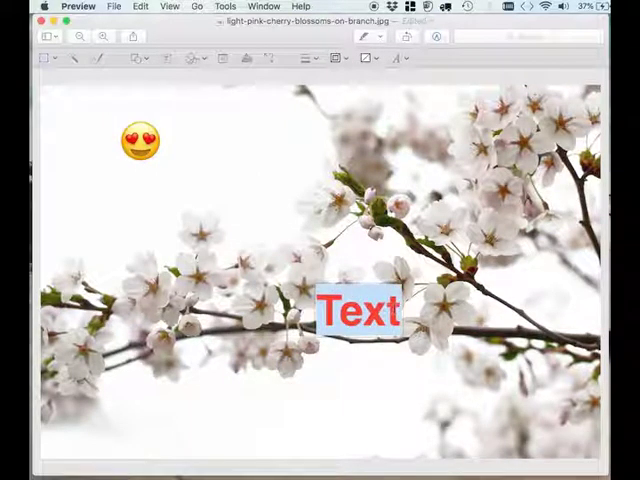
Insert the red heart from the Symbols category into the second text box.
{"action": "left_click", "coordinate": [140, 6]}
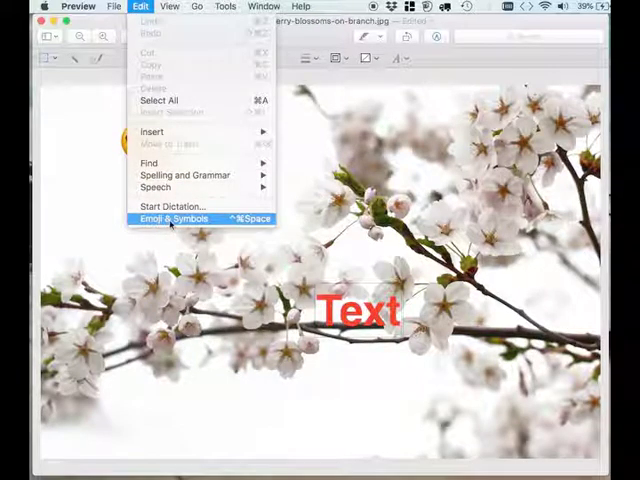
{"action": "left_click", "coordinate": [173, 218]}
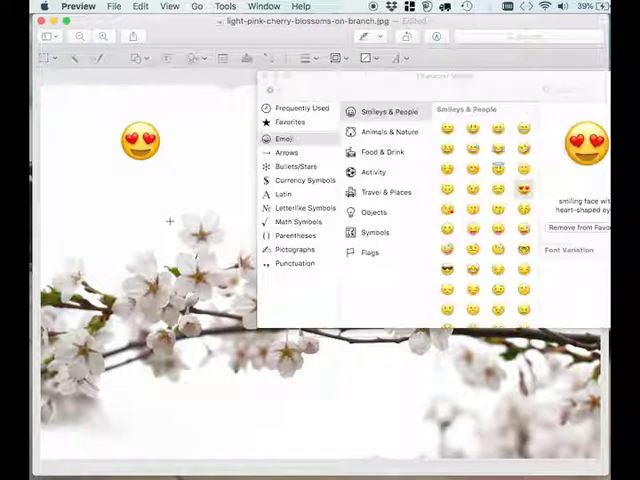
{"action": "left_click", "coordinate": [375, 232]}
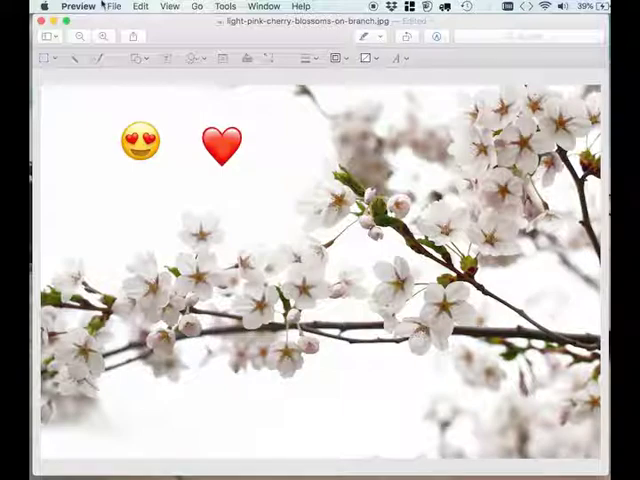
{"action": "left_click", "coordinate": [113, 6]}
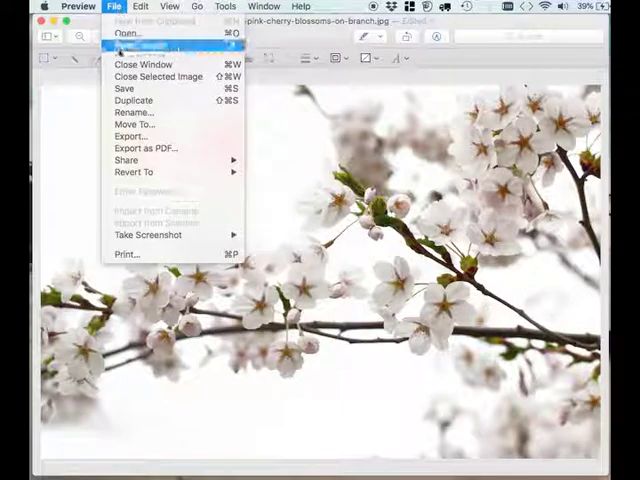